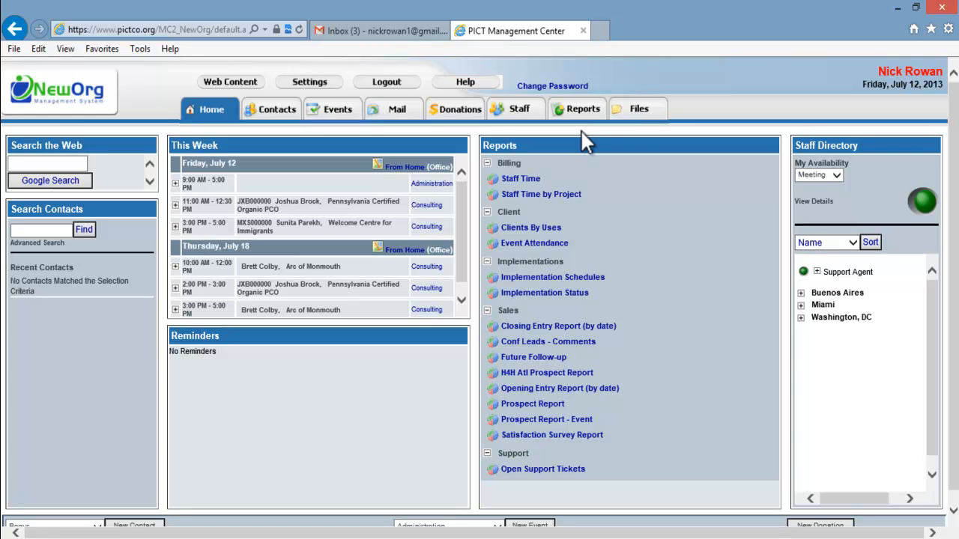
Open the Event Attendance report from the Client group in the Reports list
key("ctrl+plus")
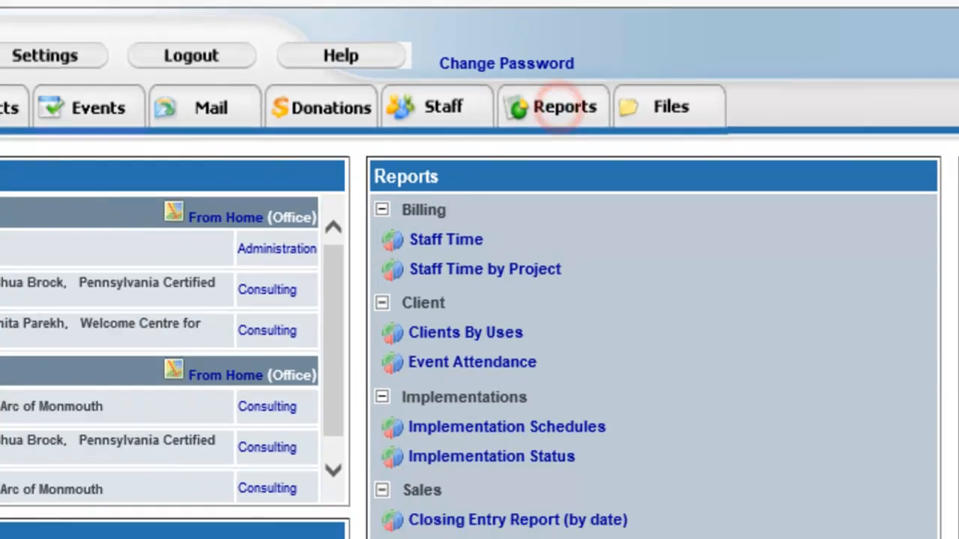
left_click(565, 106)
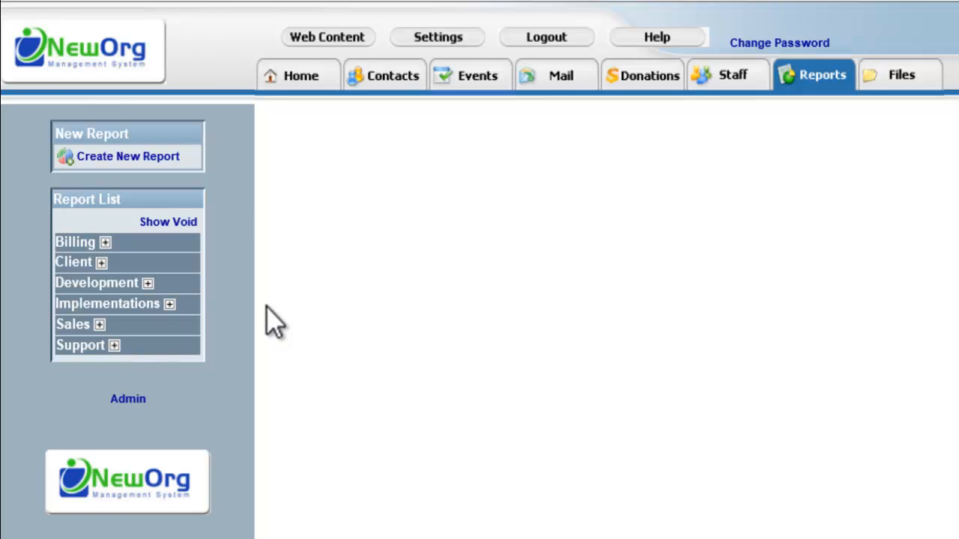
mouse_move(242, 210)
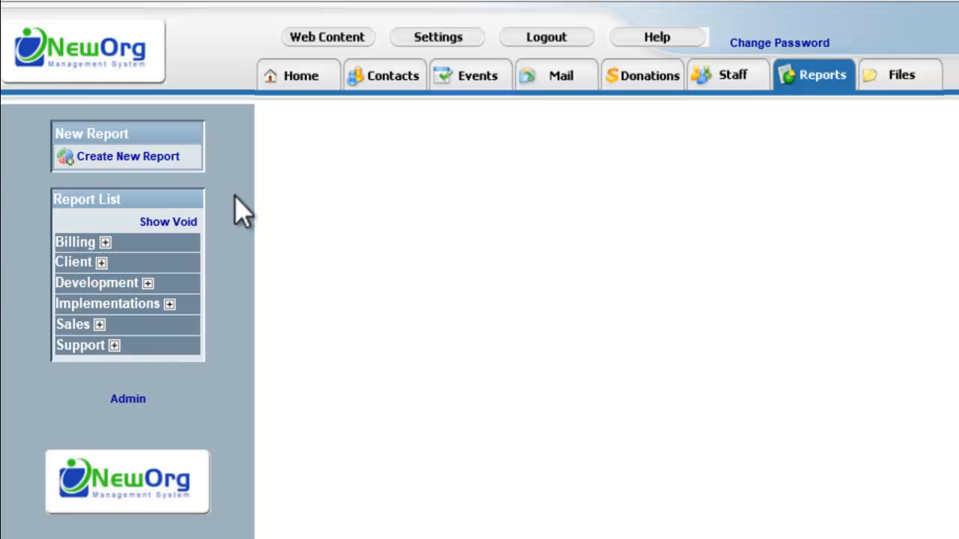
left_click(104, 262)
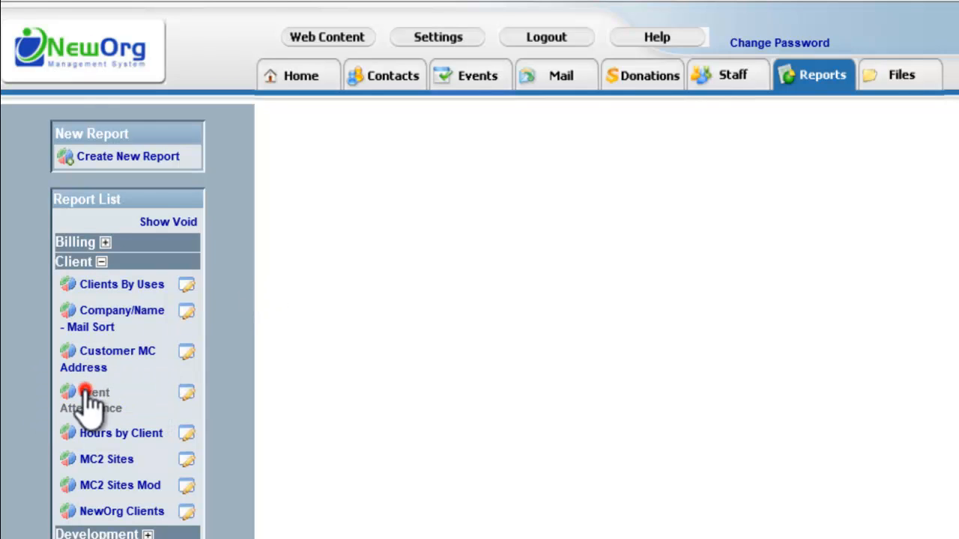
left_click(90, 400)
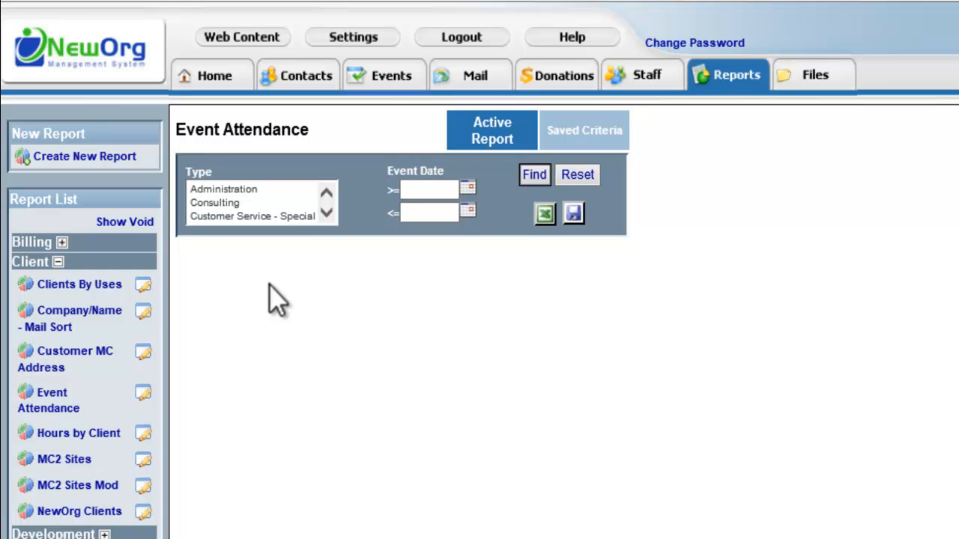
Find Event Attendance records with event dates from 04/01/2013 to 07/01/2013
left_click(430, 189)
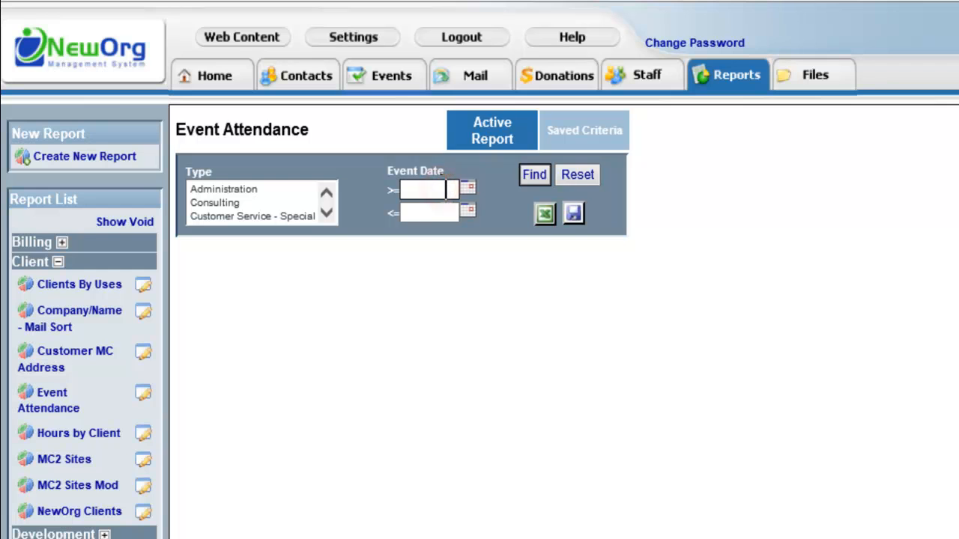
type("4/1/")
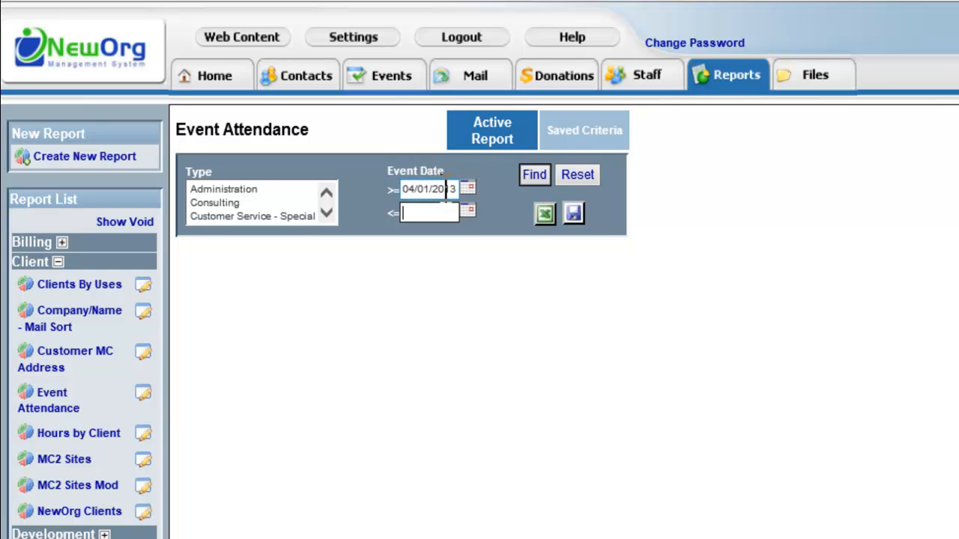
type("7/1/1")
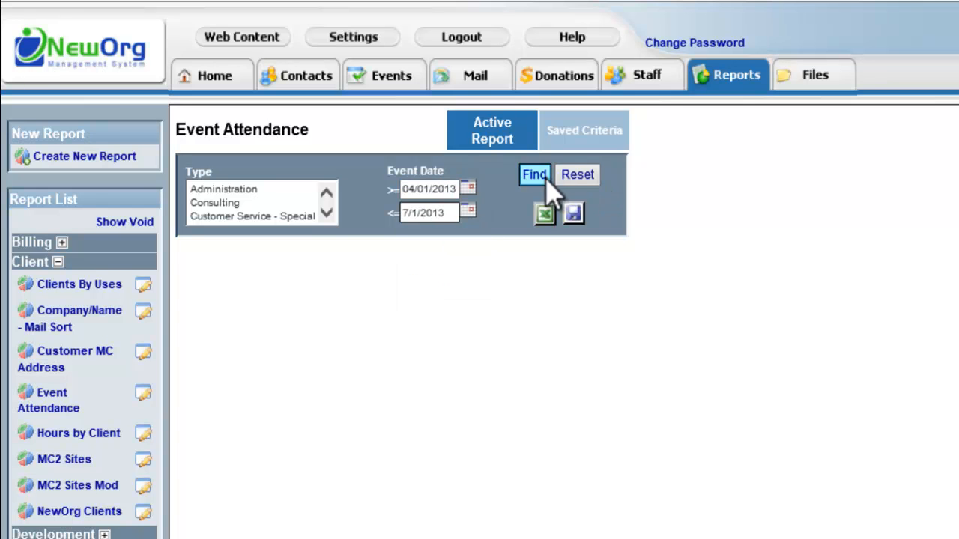
left_click(534, 175)
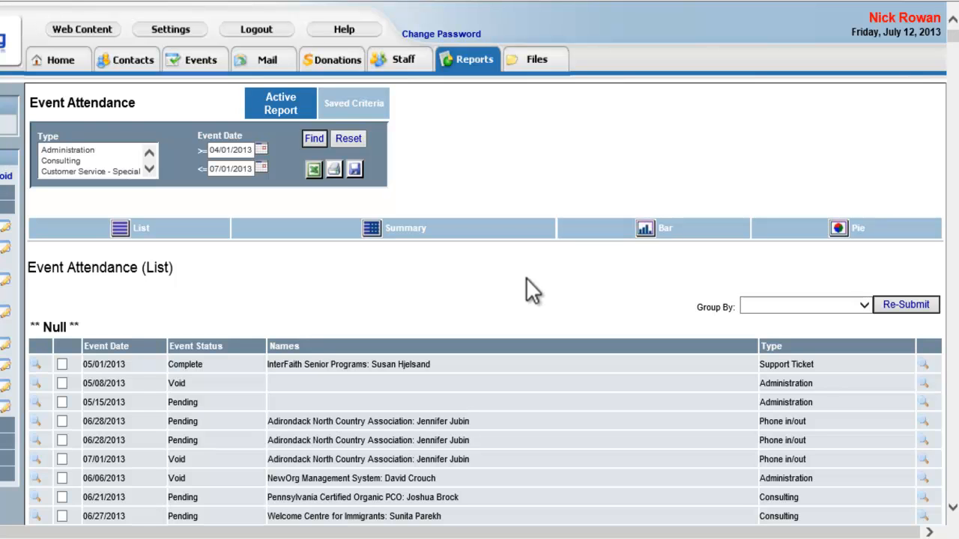
mouse_move(951, 41)
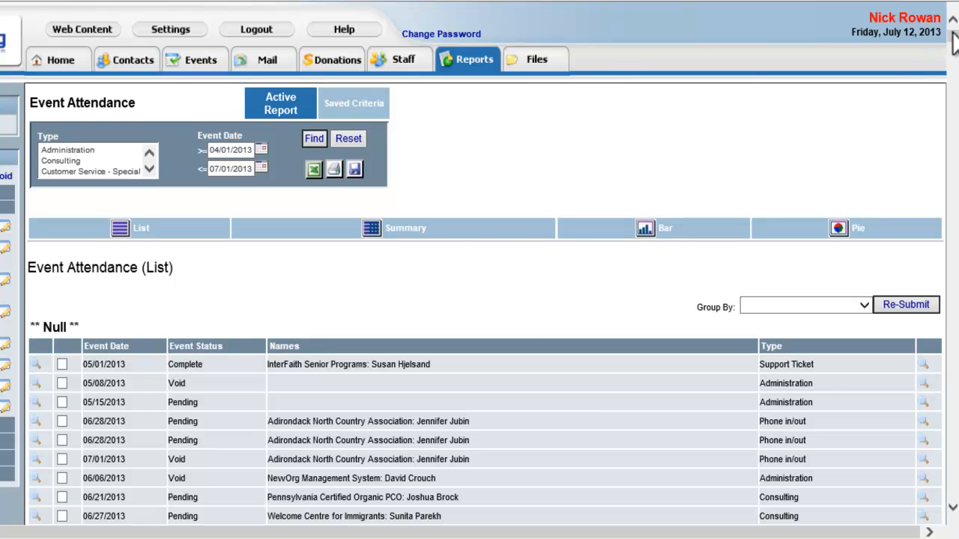
scroll("down", 3)
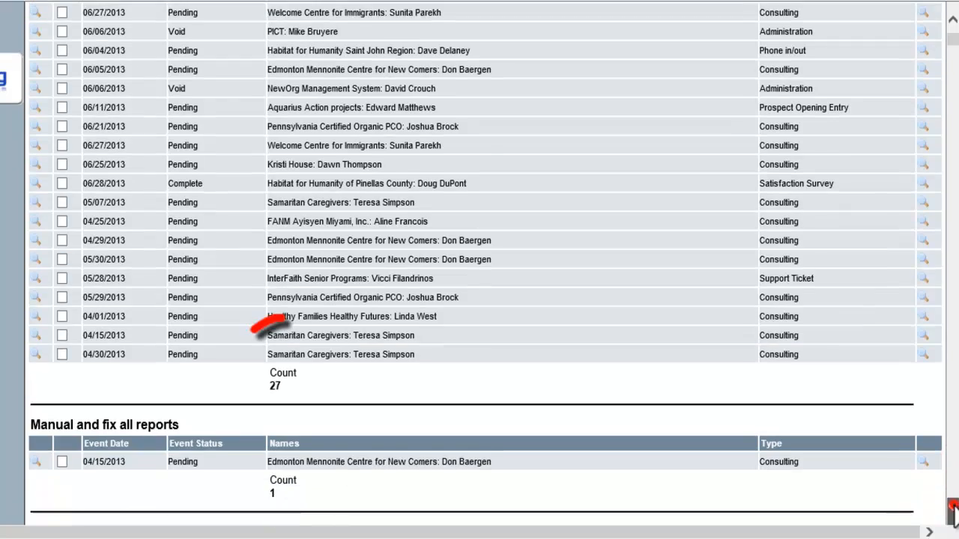
scroll("down", 3)
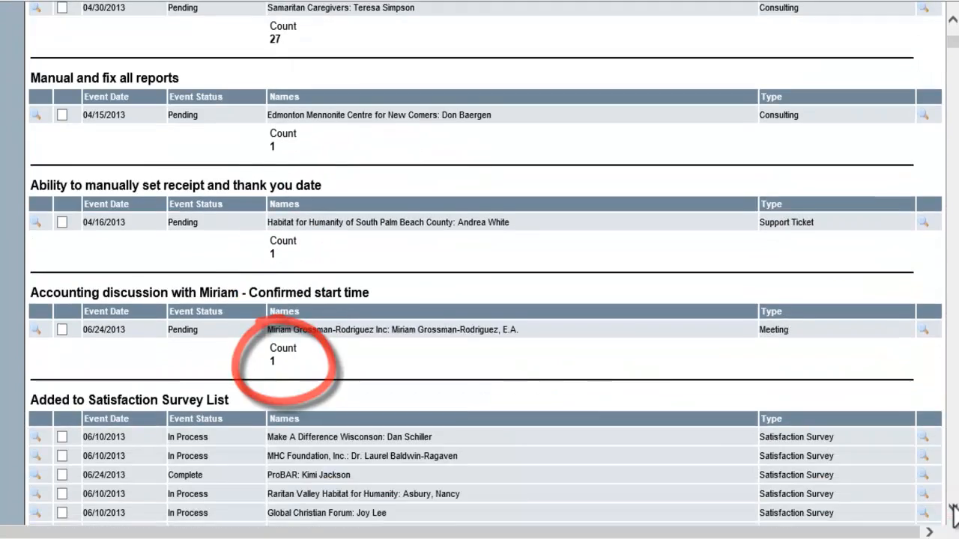
scroll("up", 3)
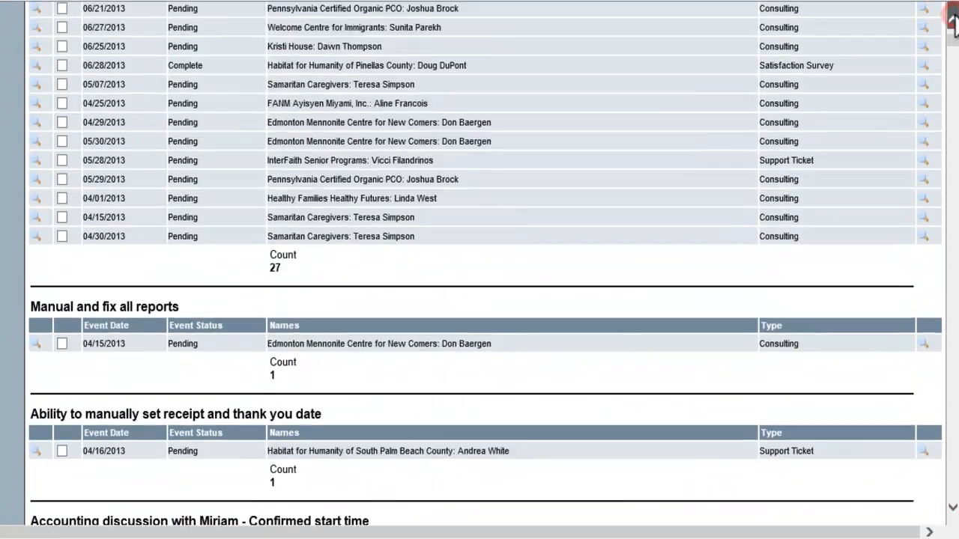
scroll("up", 3)
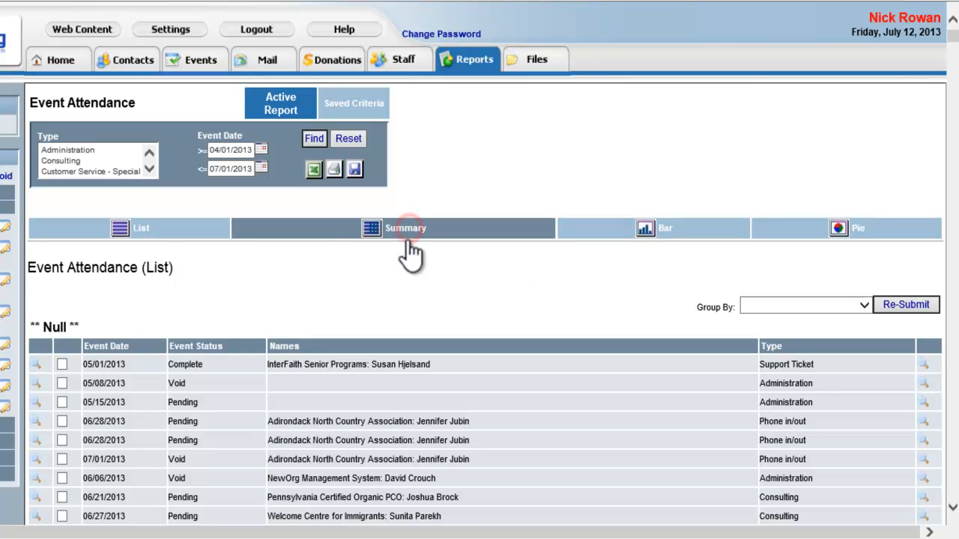
View the attendance results as summary, bar chart and pie chart, then return to the list
left_click(406, 228)
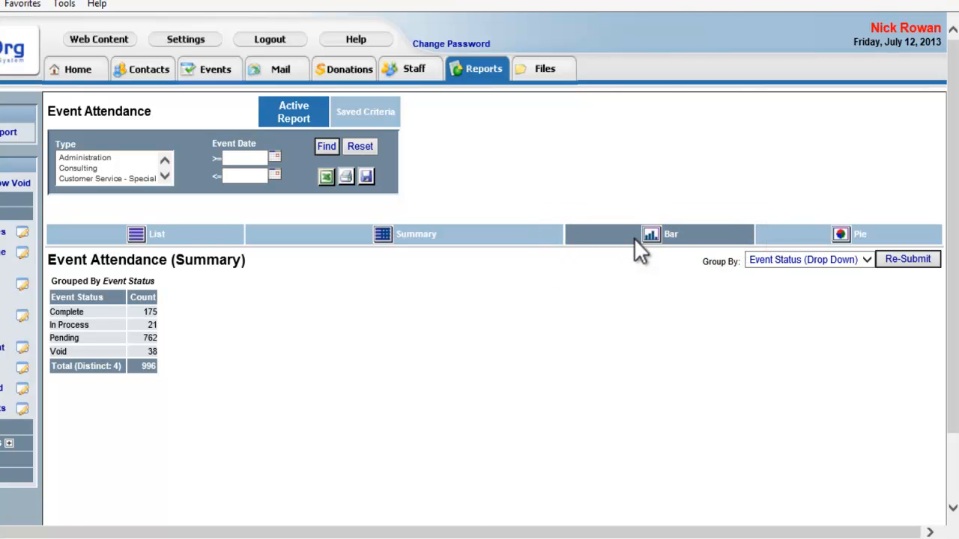
left_click(659, 234)
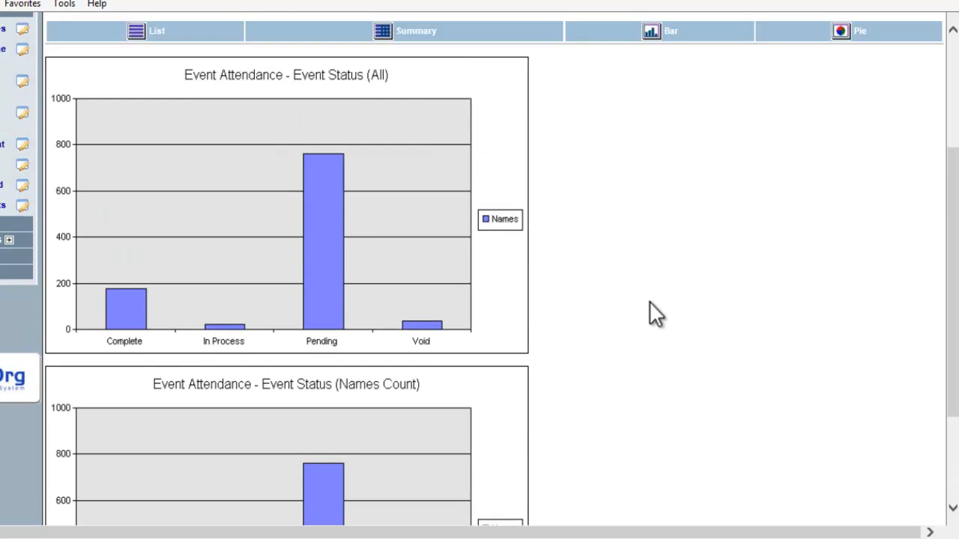
scroll("up", 3)
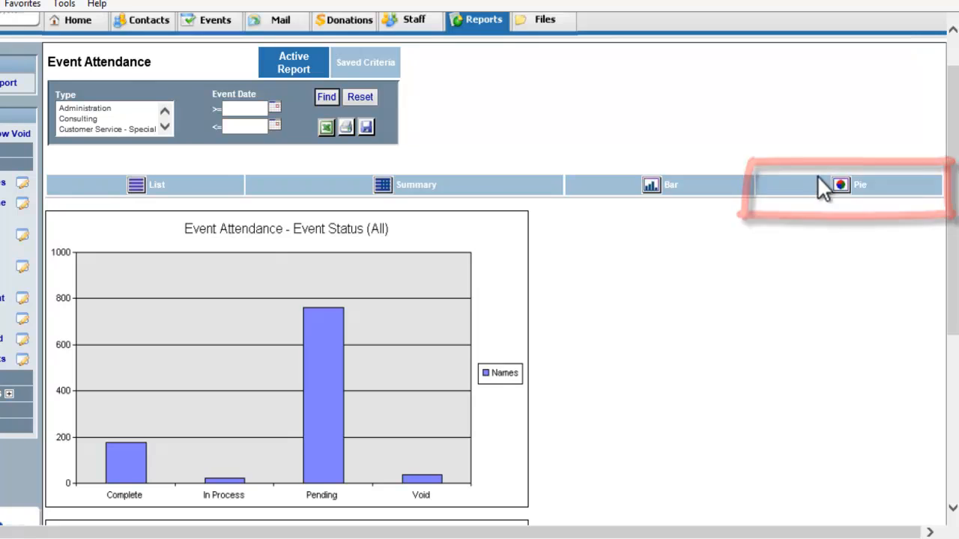
left_click(860, 184)
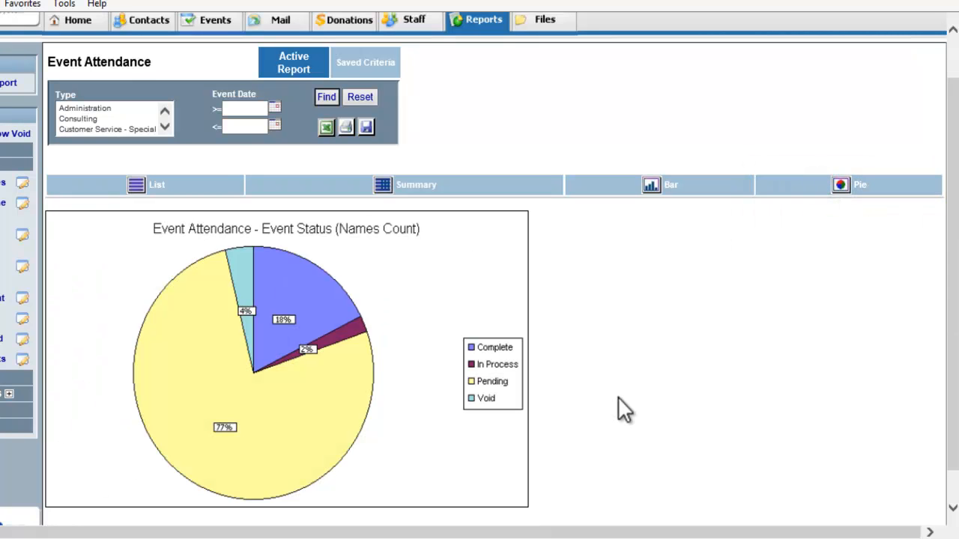
mouse_move(341, 251)
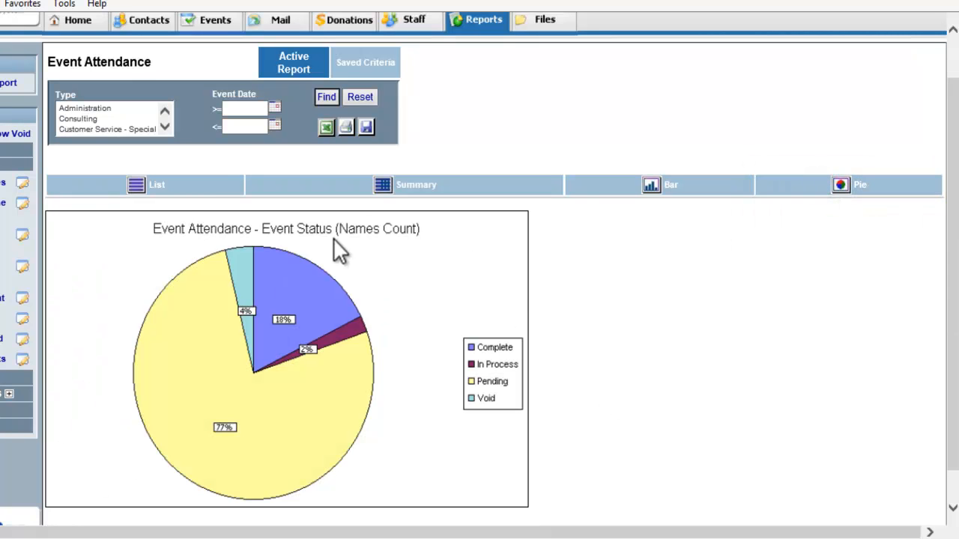
left_click(144, 184)
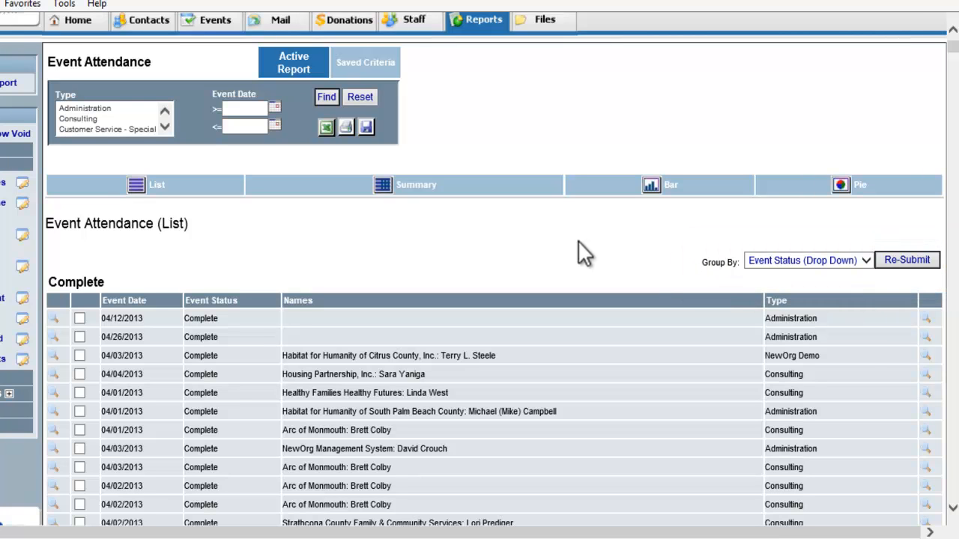
mouse_move(646, 263)
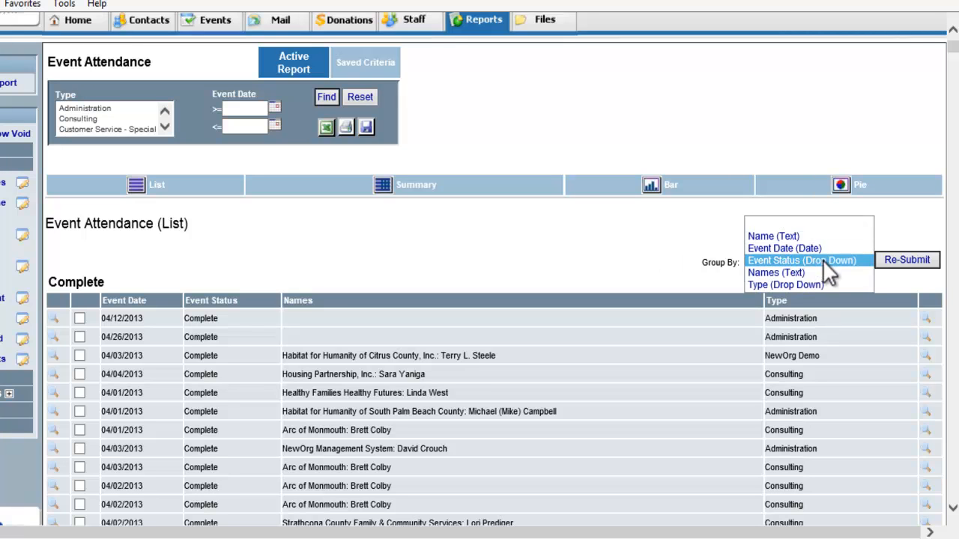
left_click(802, 260)
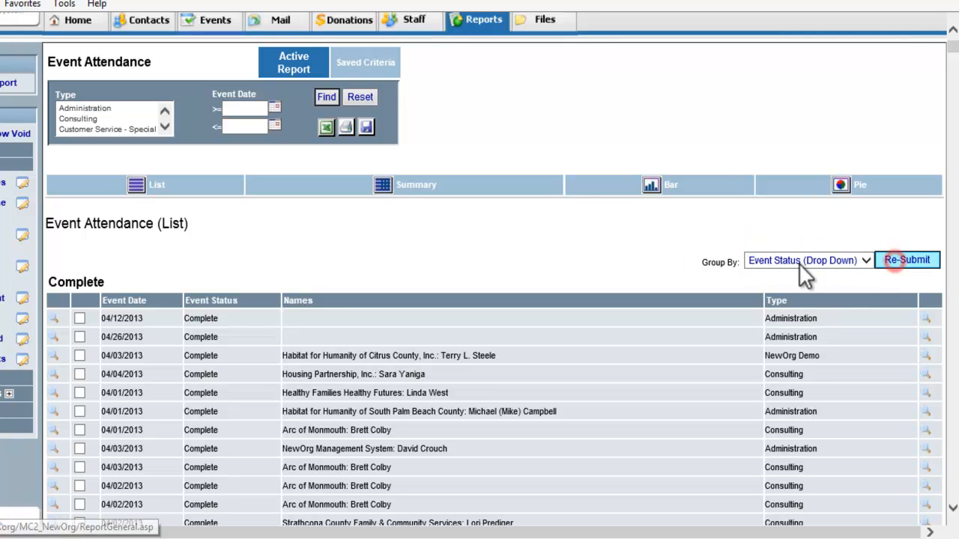
scroll("up", 3)
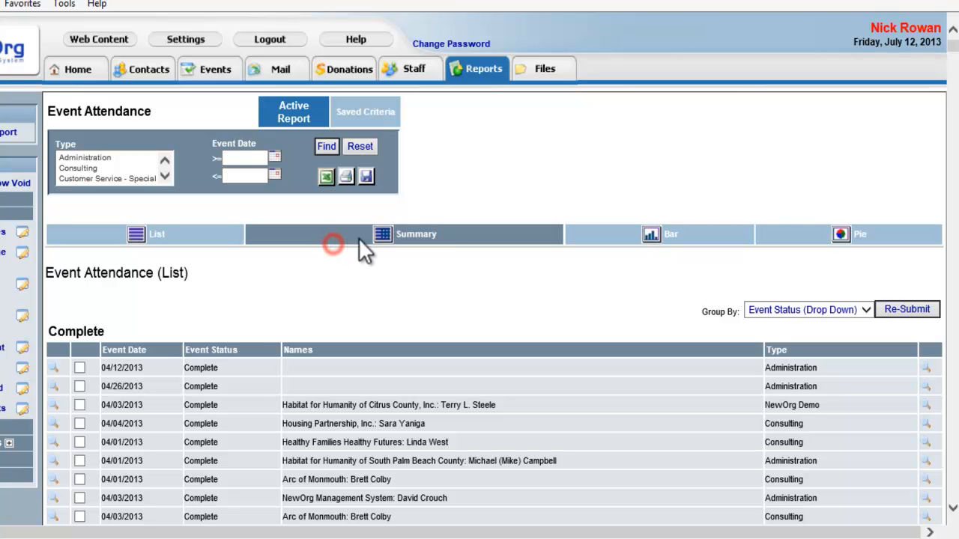
left_click(860, 233)
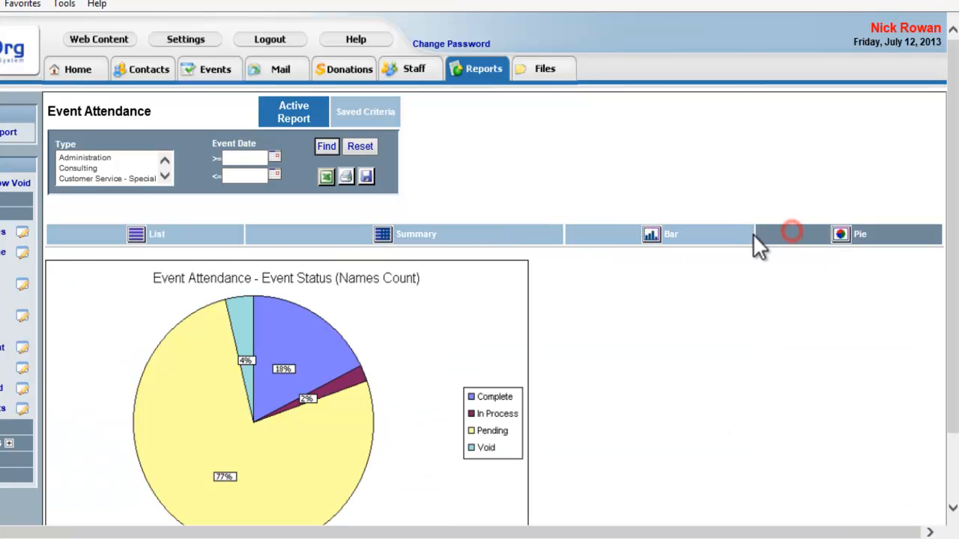
left_click(156, 234)
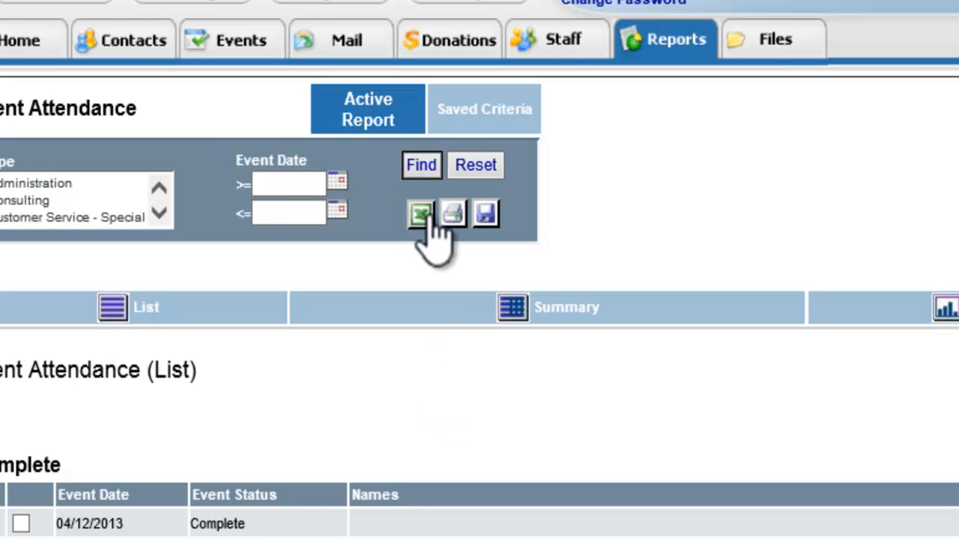
Export the report in Comma Separated (CSV) format
left_click(421, 214)
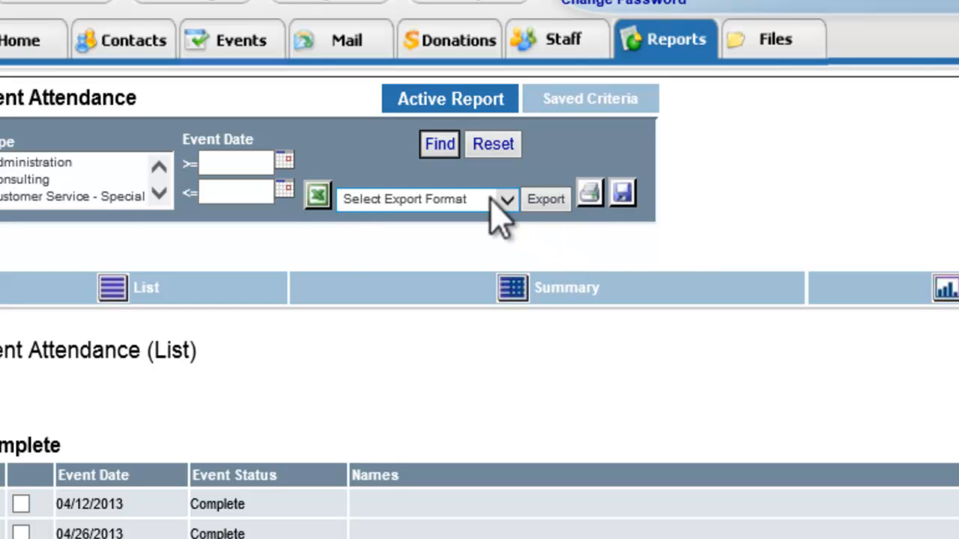
left_click(423, 198)
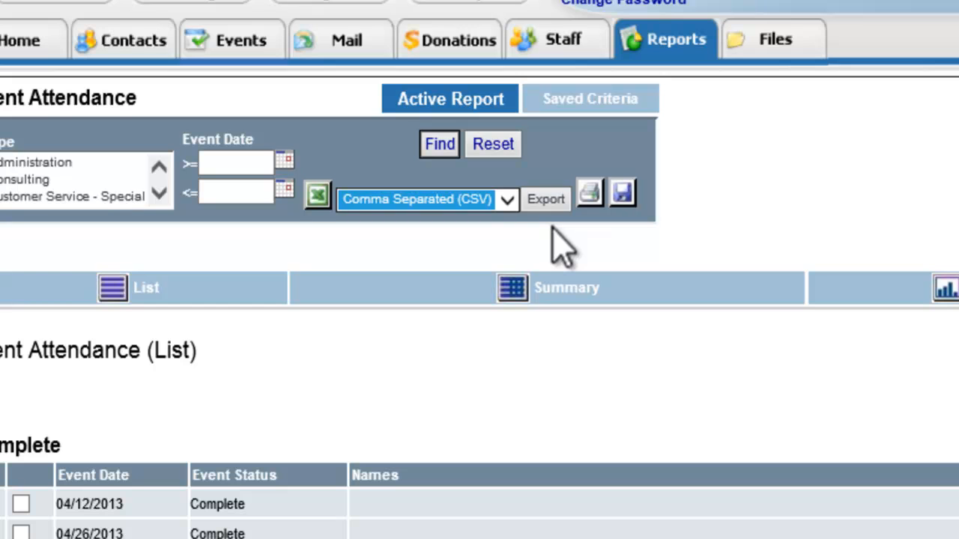
left_click(546, 199)
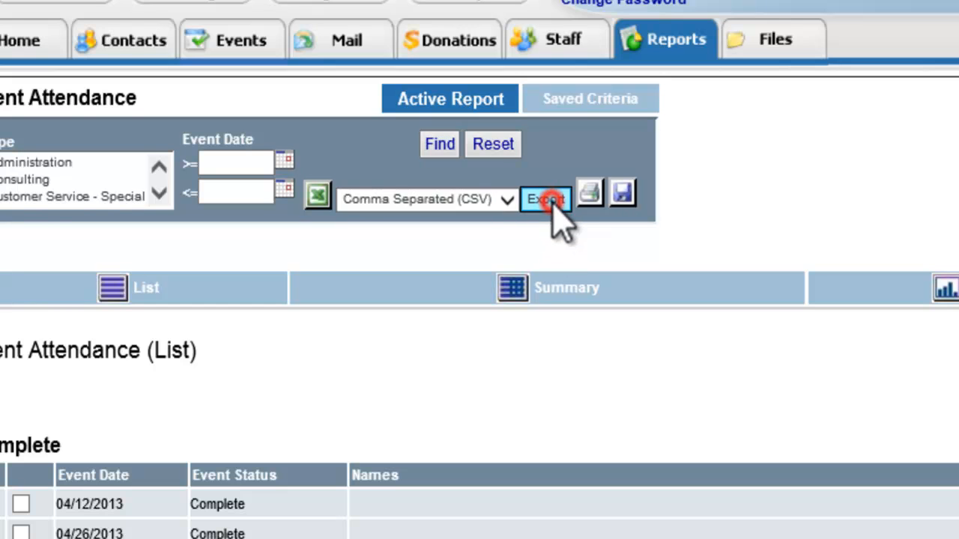
left_click(546, 199)
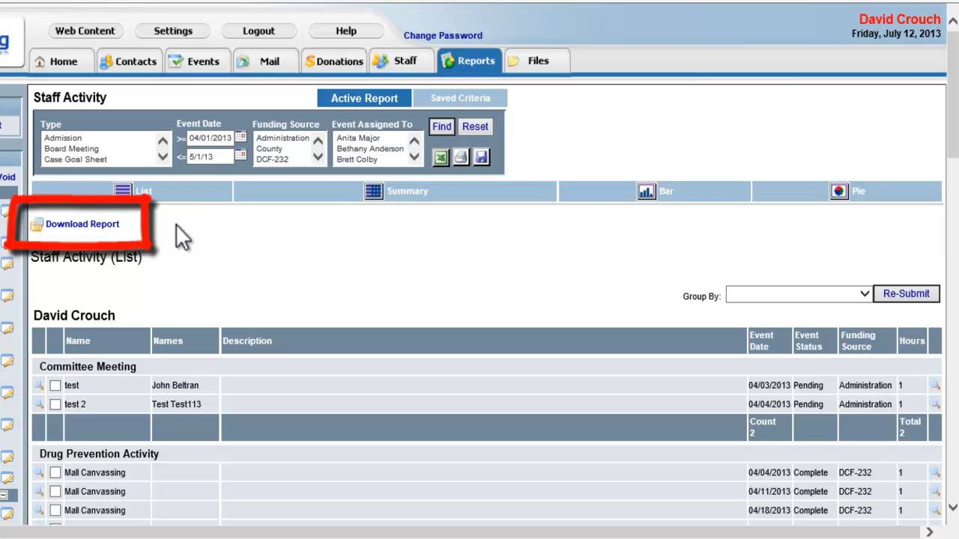
Download the CSV report, view it in Excel, then close Excel
left_click(81, 224)
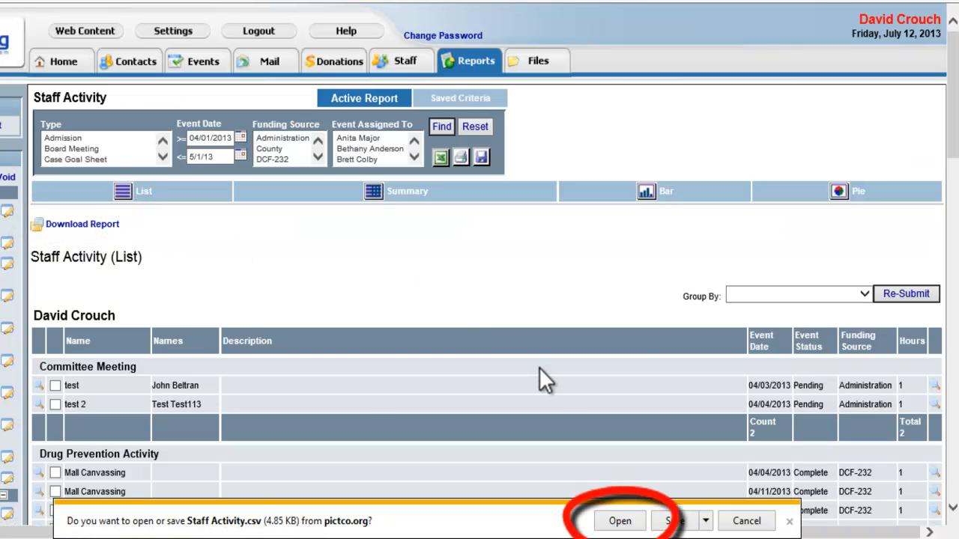
left_click(619, 521)
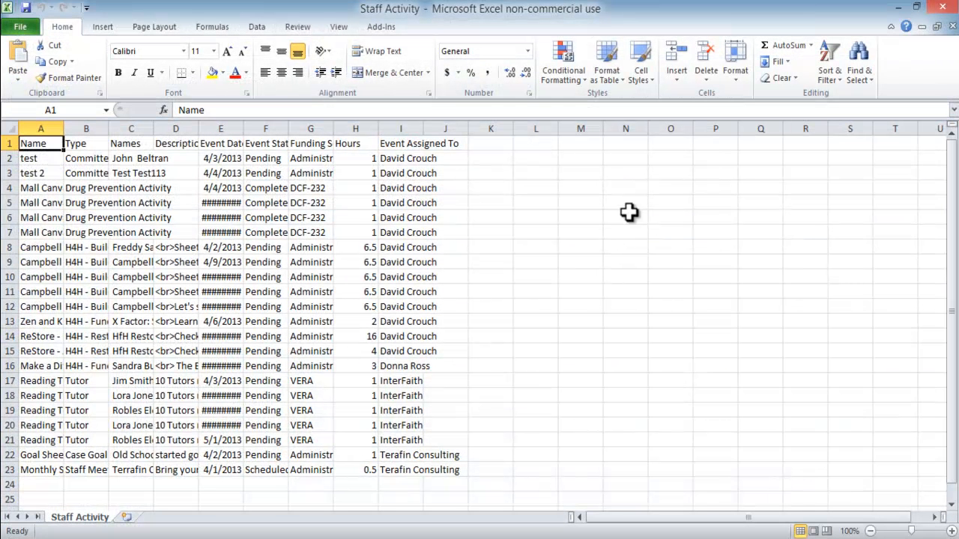
left_click(516, 30)
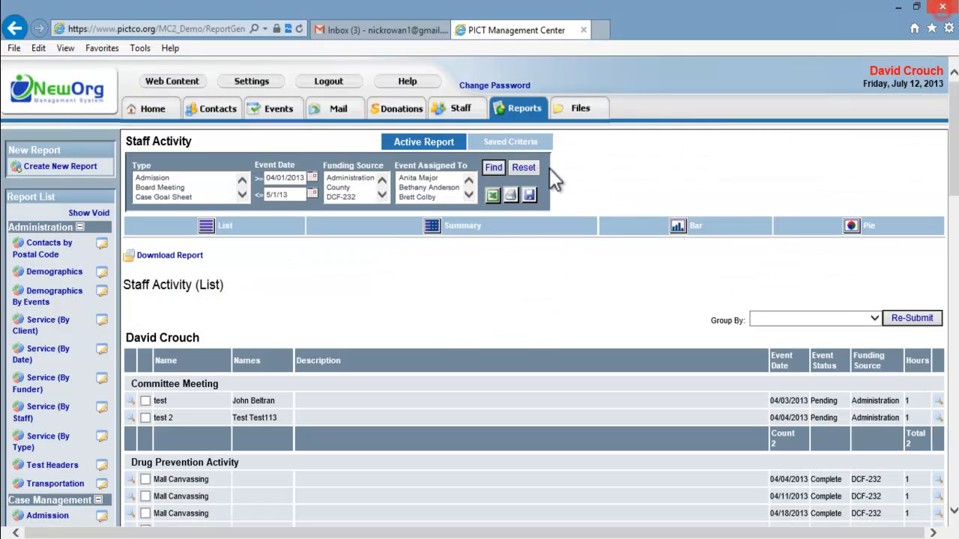